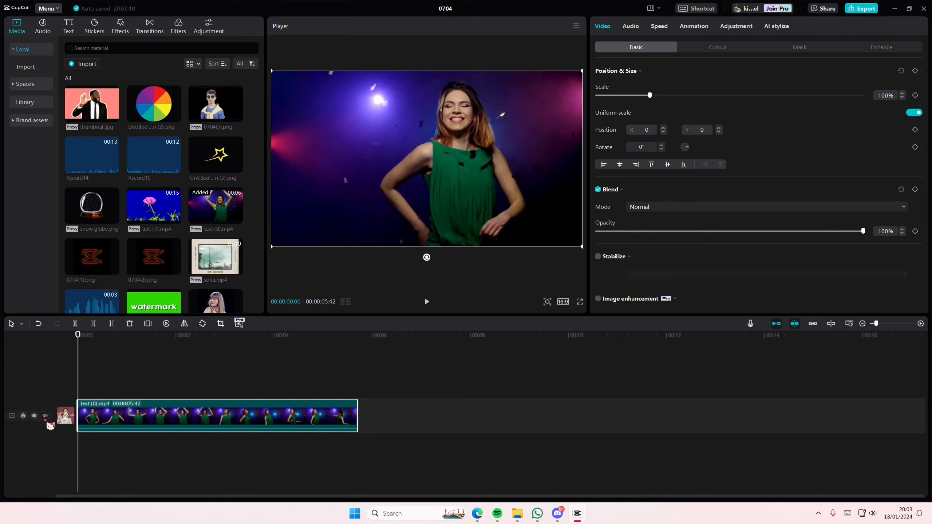
Step: Mute the dancing clip's video track with the track speaker icon
click(45, 416)
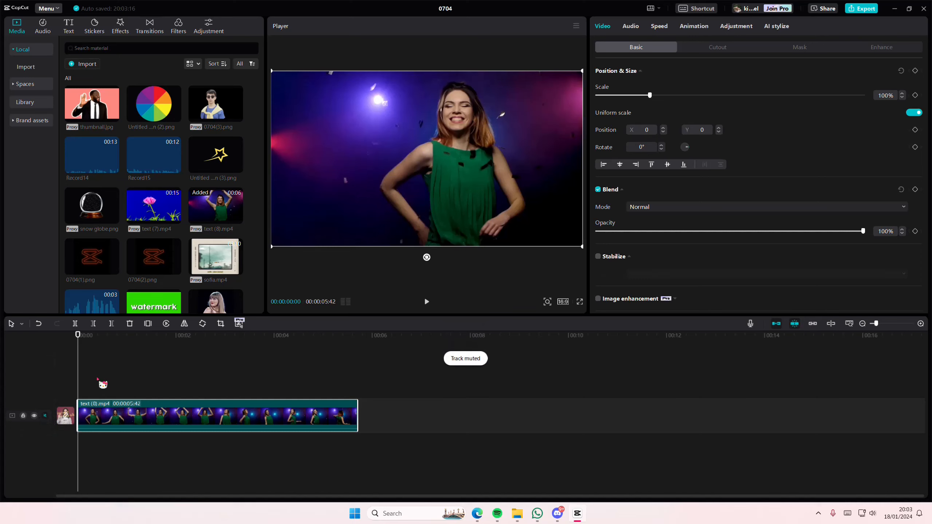
mouse_move(473, 288)
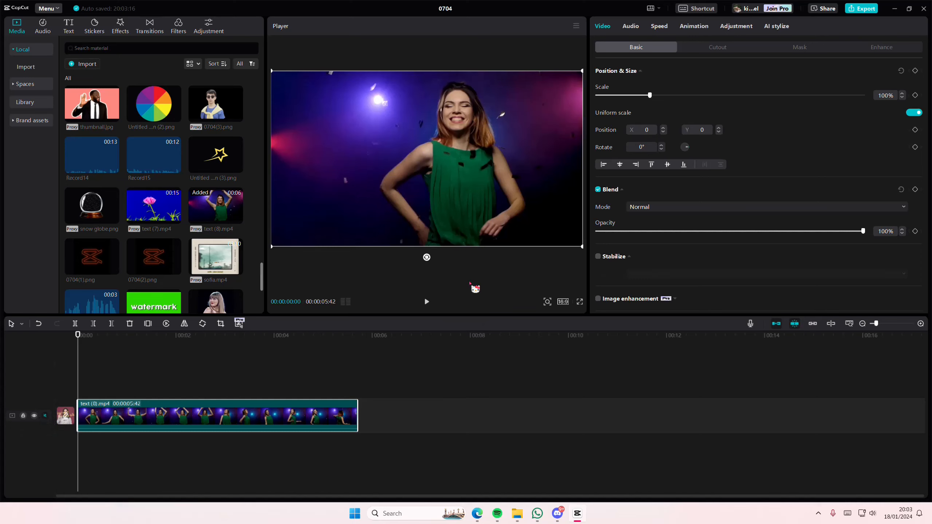
mouse_move(721, 58)
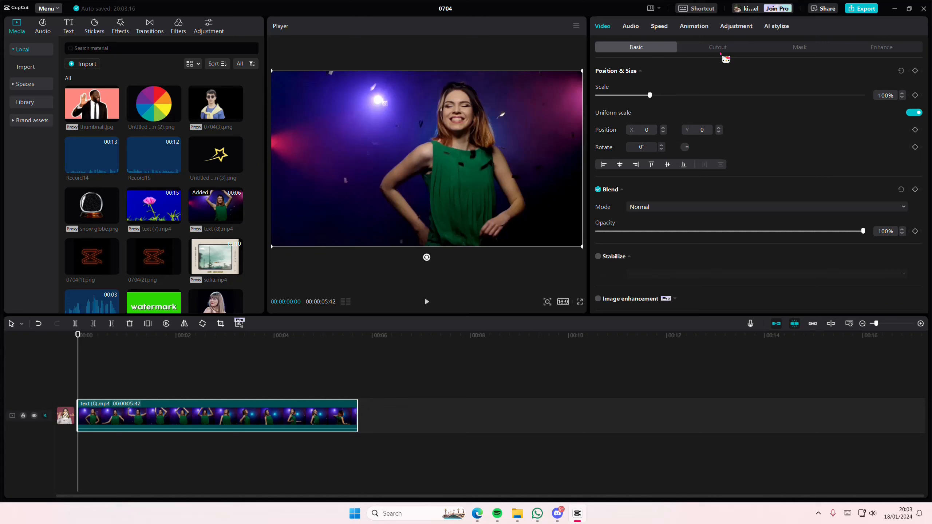
Step: Enable Relight on the dancing clip and apply an Ambient preset
scroll(down, 3)
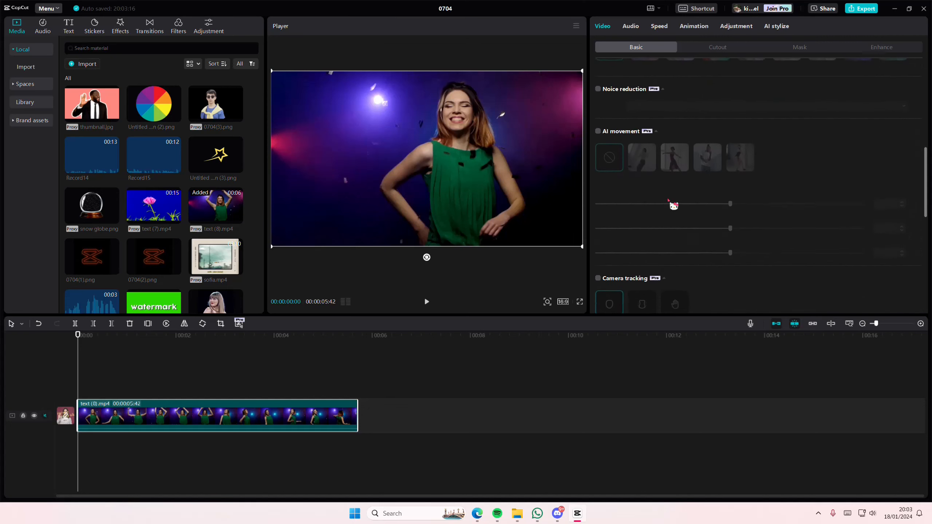
click(598, 69)
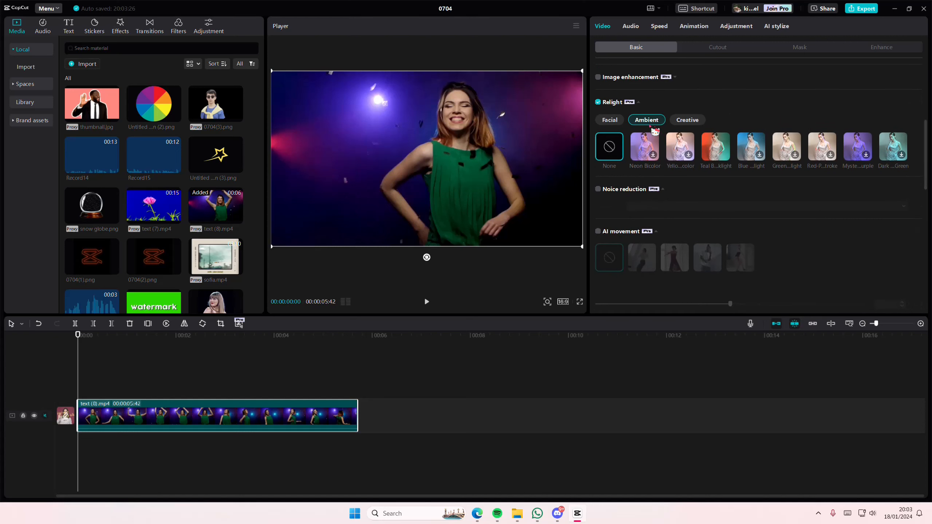
click(645, 146)
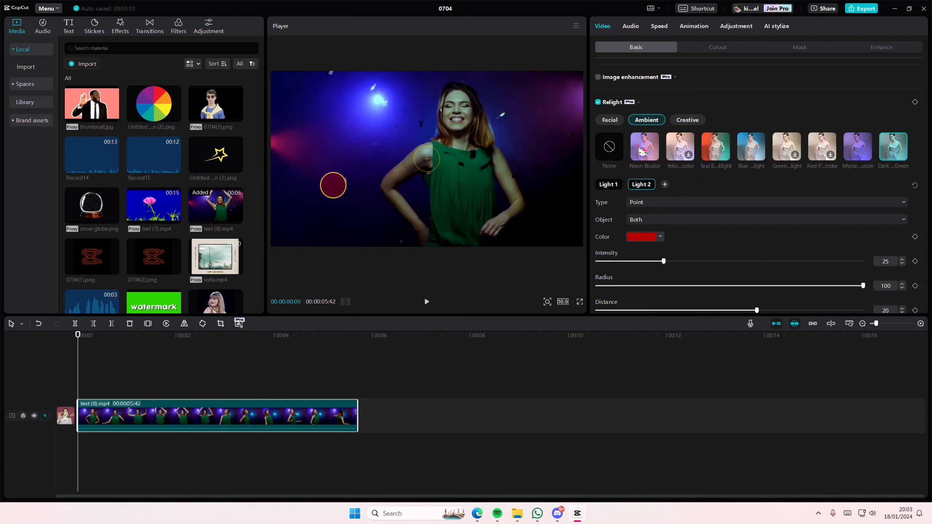
Step: Apply Teal Blacklight, making Light 1 magenta from the upper left at intensity 60
click(665, 185)
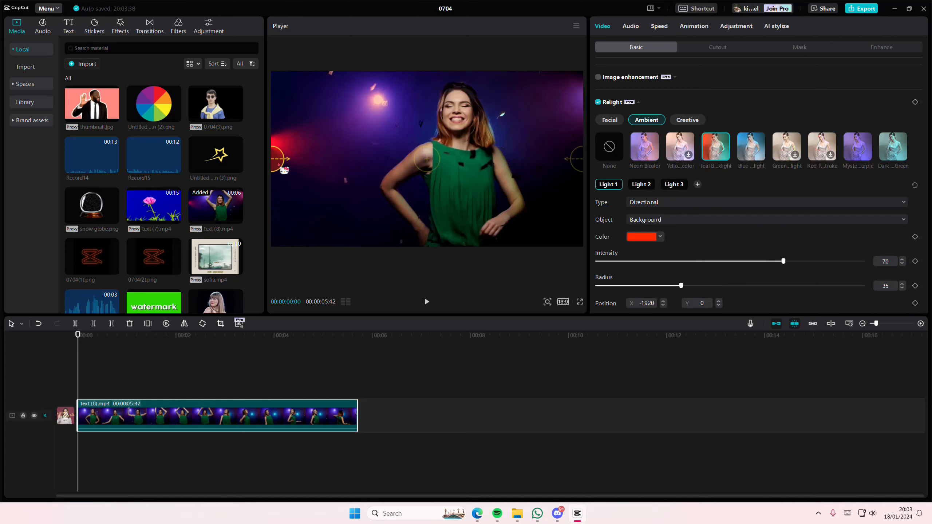
drag(284, 170, 350, 109)
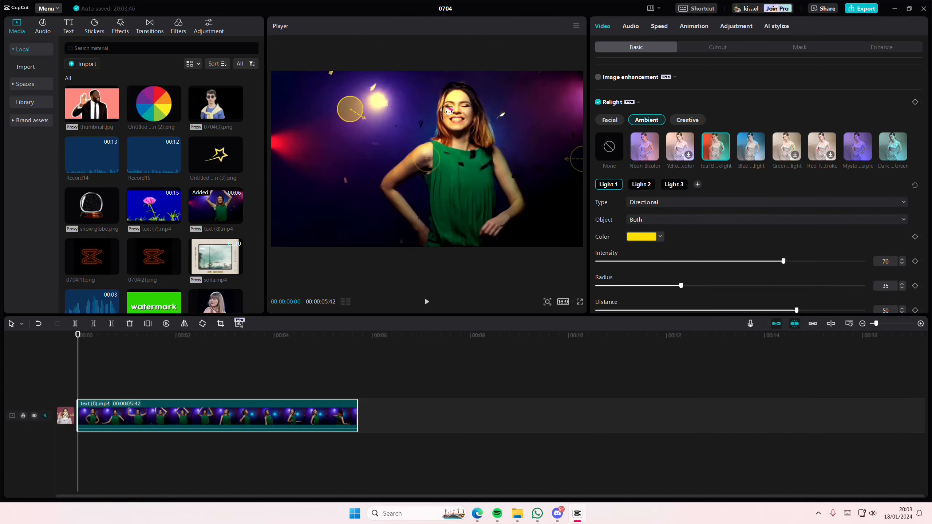
click(642, 237)
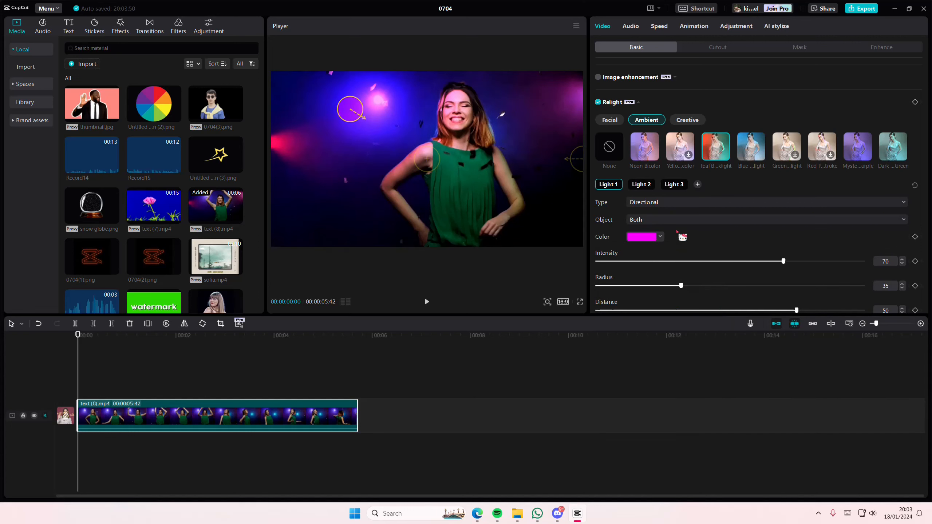
drag(783, 261, 756, 261)
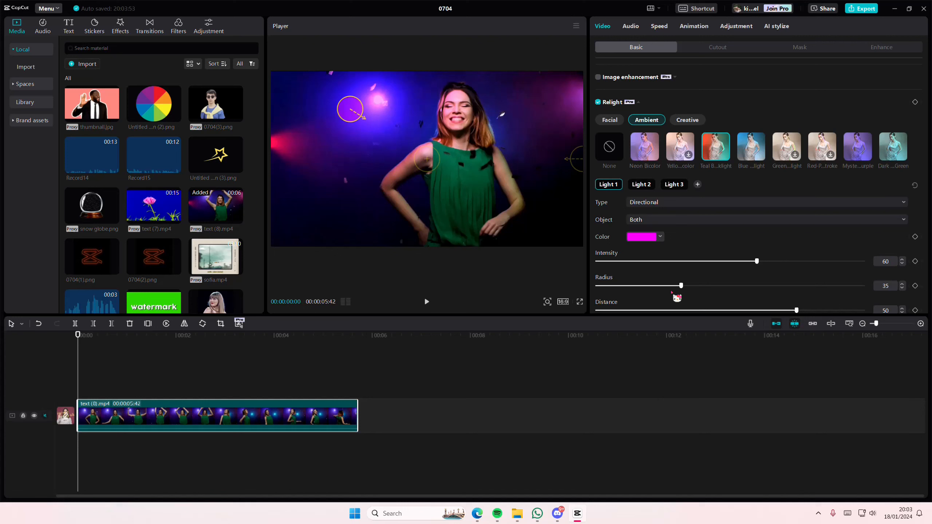
Step: Set Light 2's Object to Both and its colour to green
click(641, 184)
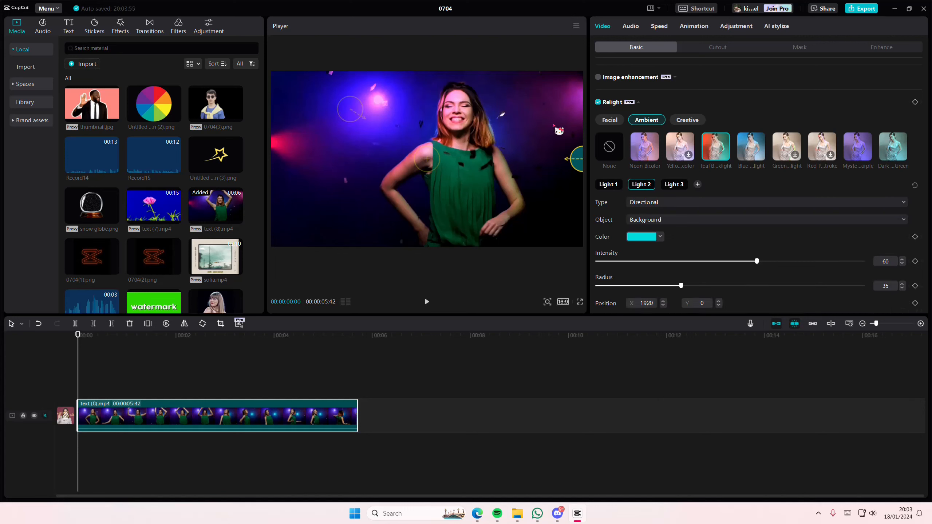
click(762, 220)
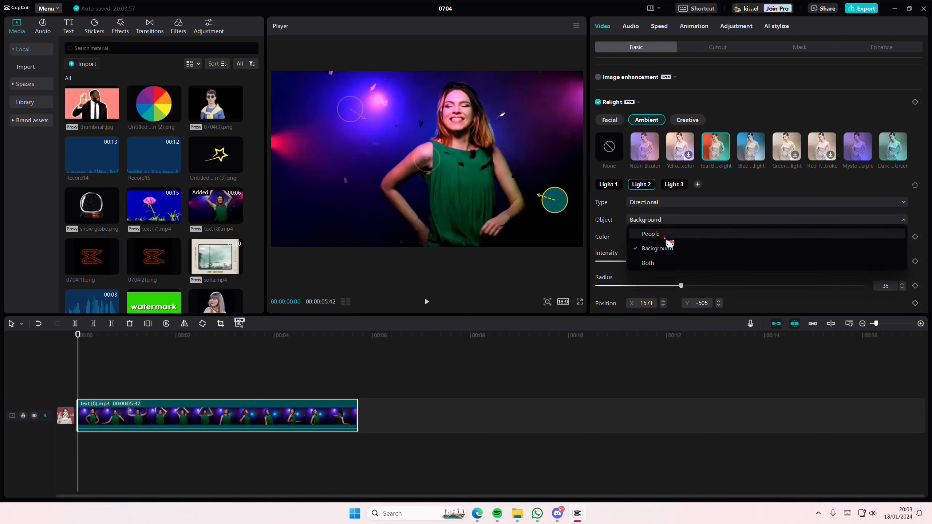
click(647, 263)
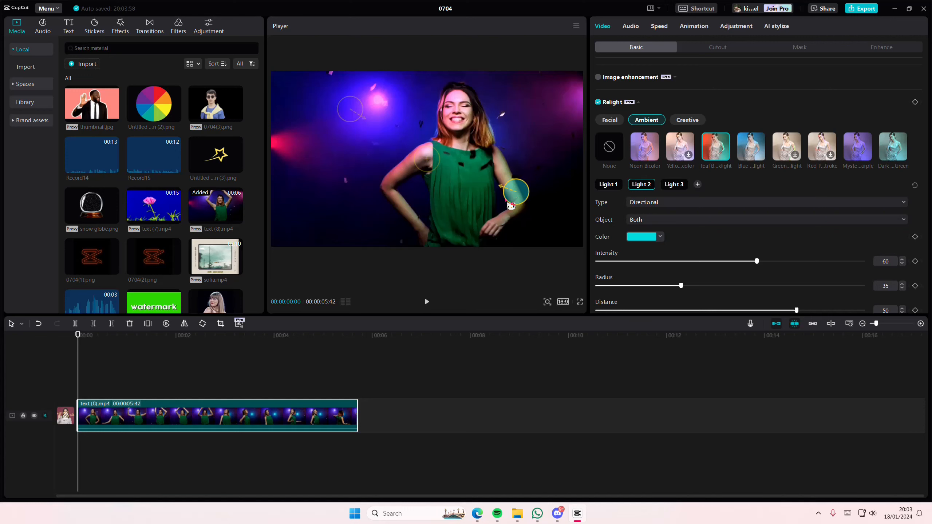
click(642, 237)
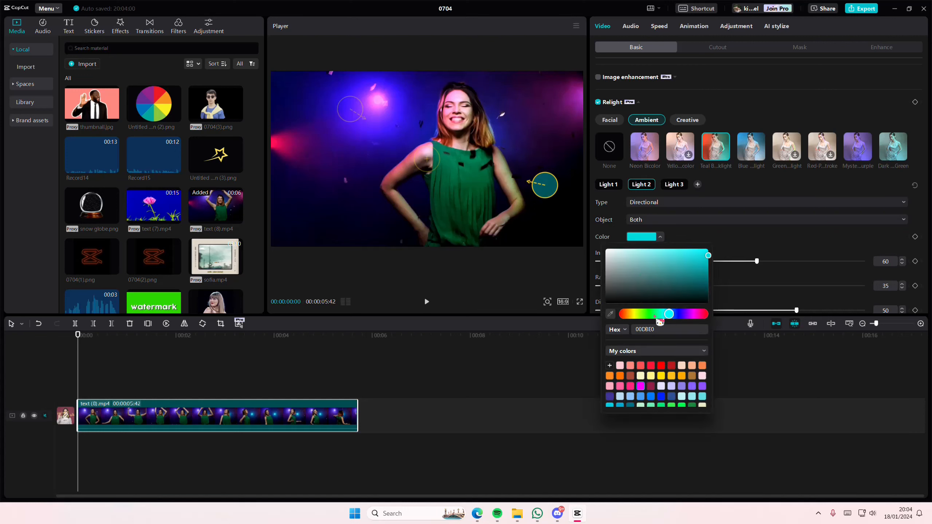
click(671, 405)
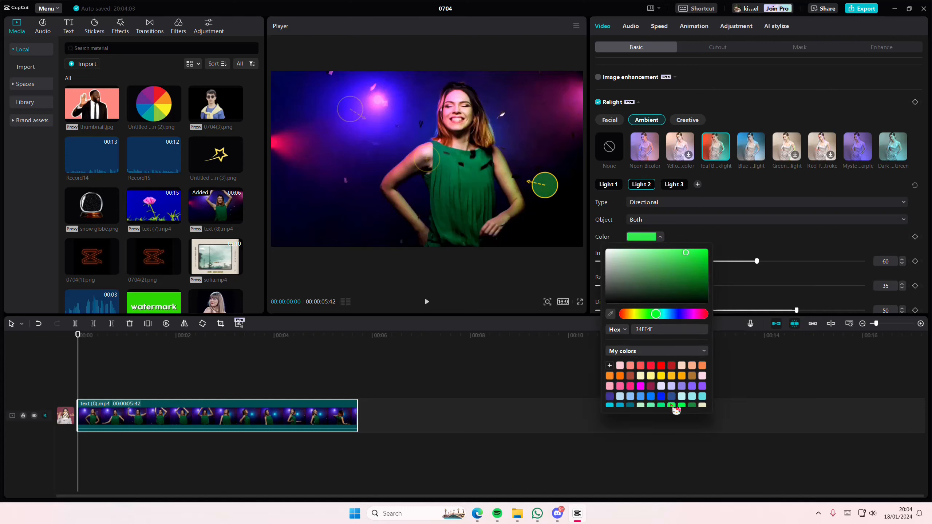
Step: Move Light 3 above the dancer's left shoulder toward the upper left
click(674, 184)
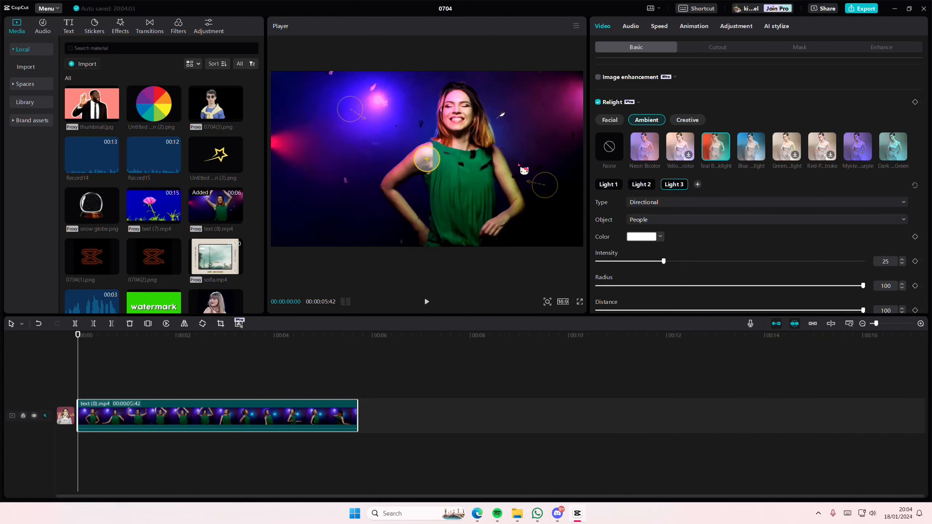
drag(426, 158, 407, 145)
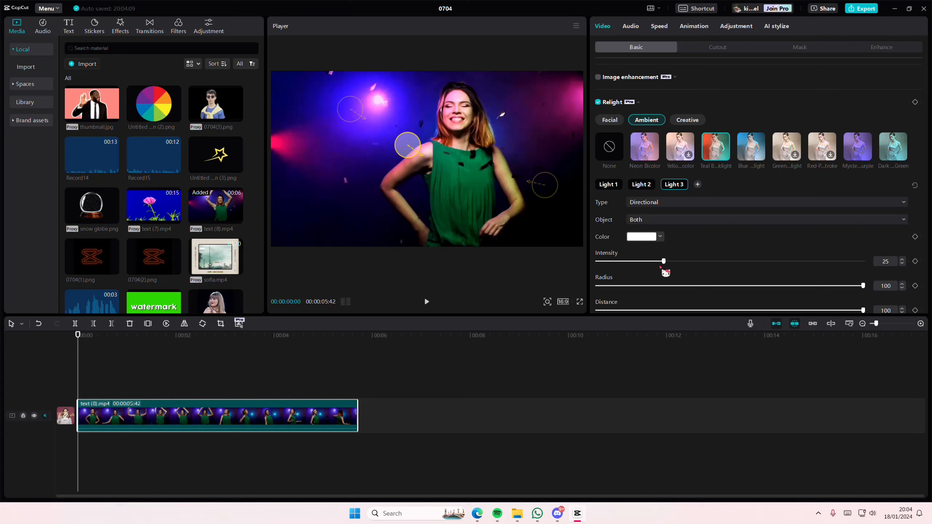
click(642, 236)
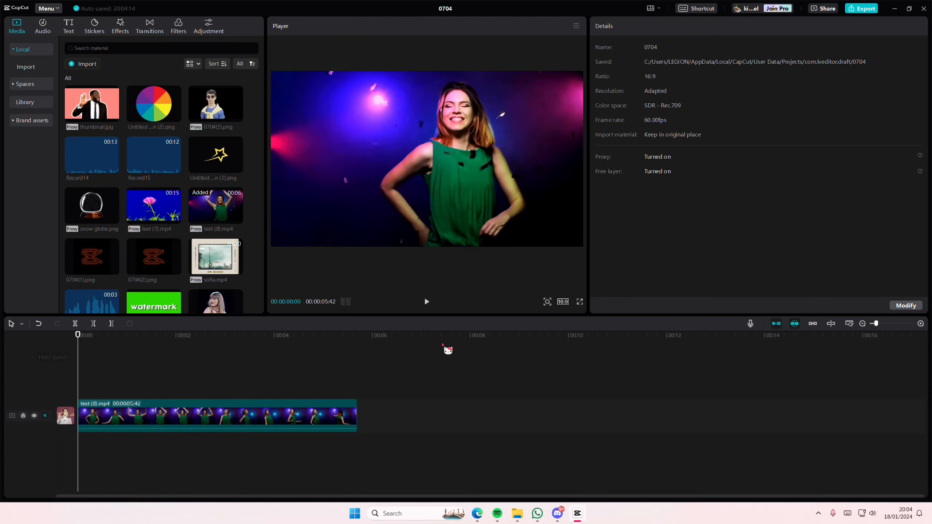
Step: Play the relit dancing clip to the end to review the three lights
click(426, 302)
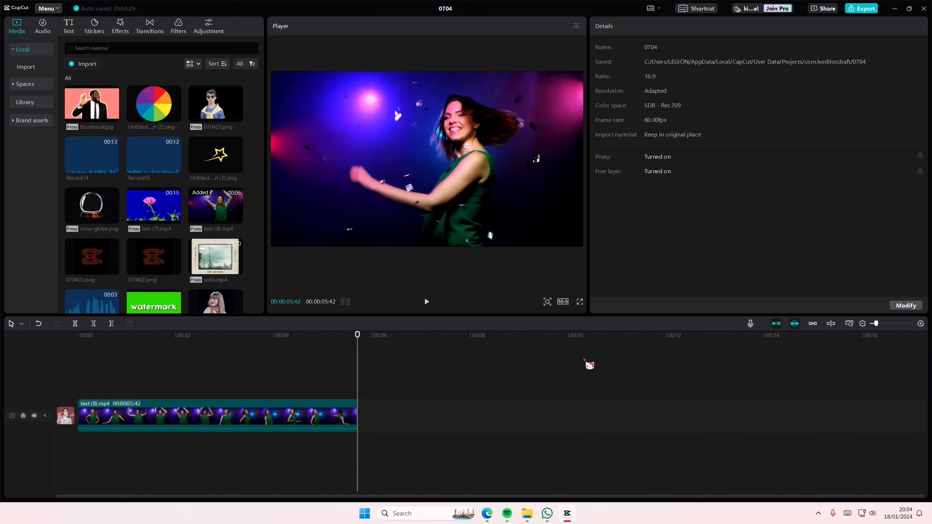
mouse_move(736, 408)
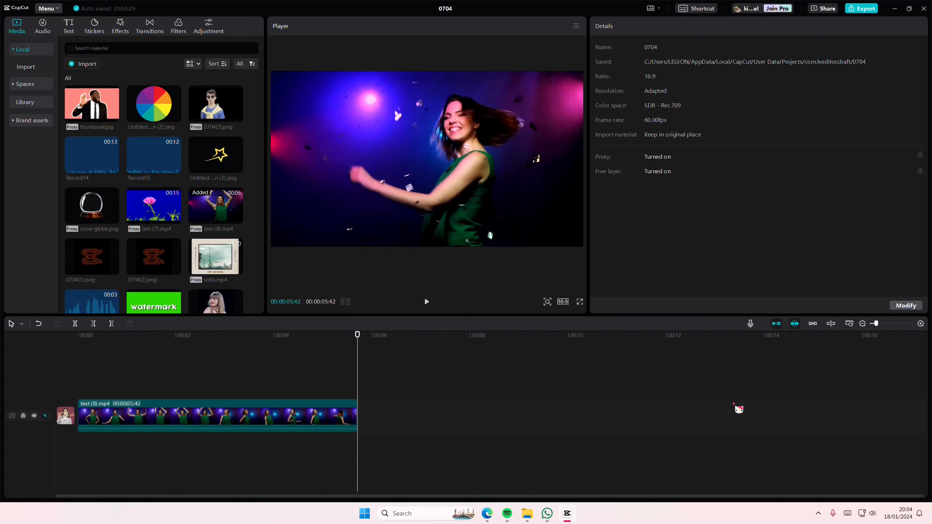
mouse_move(792, 436)
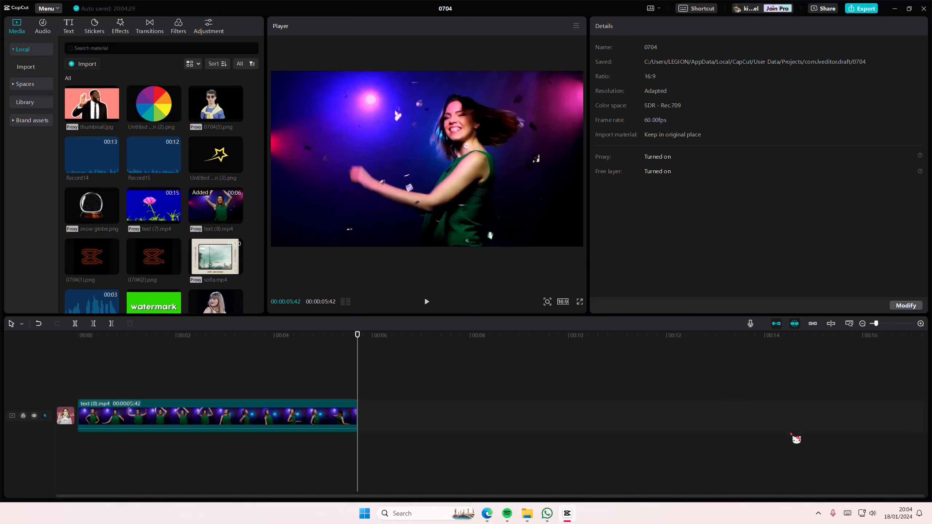